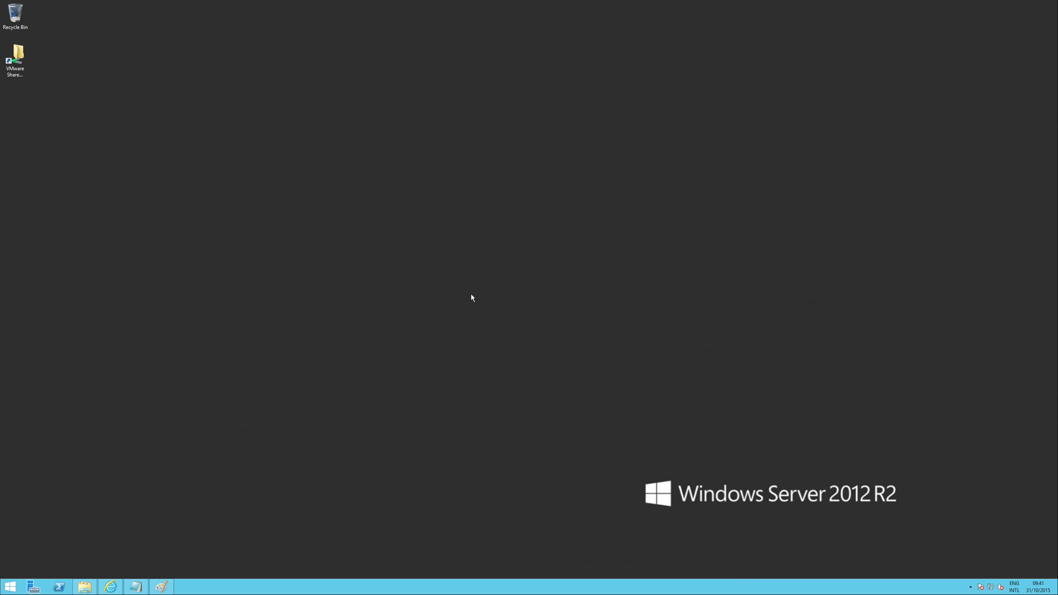
pyautogui.moveTo(386, 418)
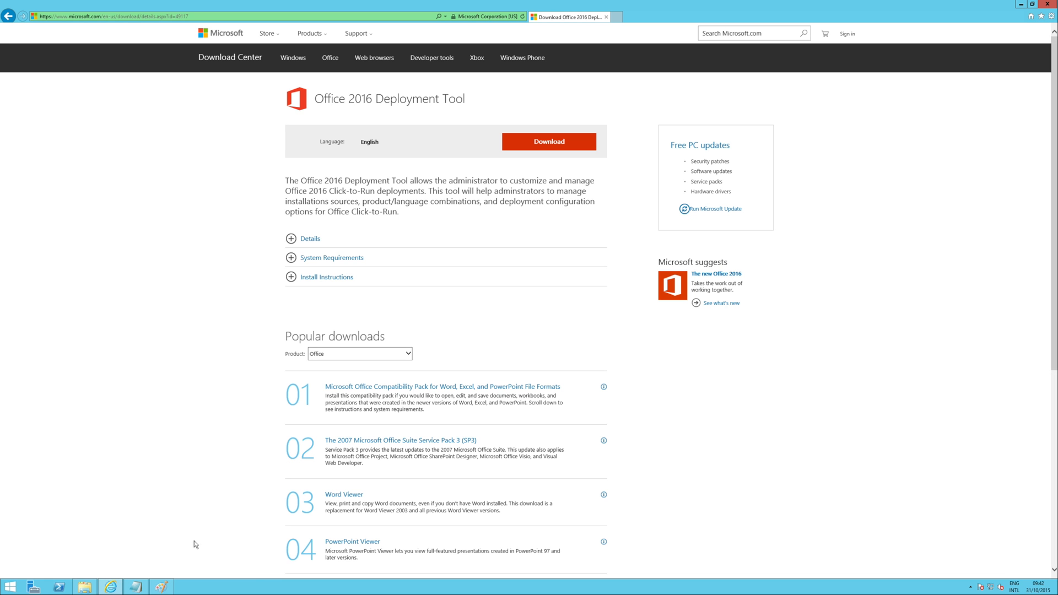
pyautogui.moveTo(380, 129)
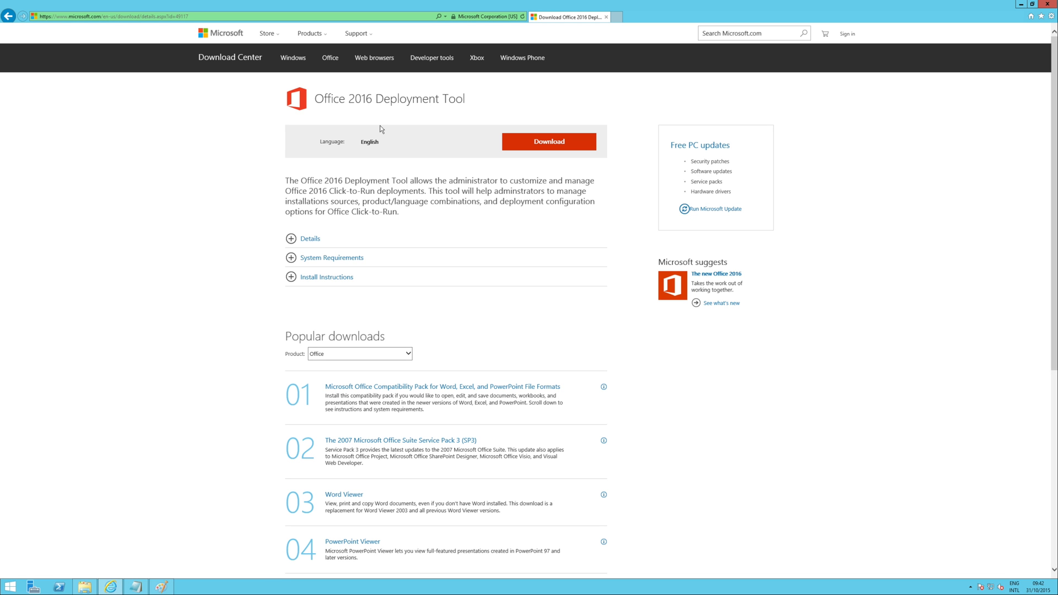
pyautogui.moveTo(1008, 18)
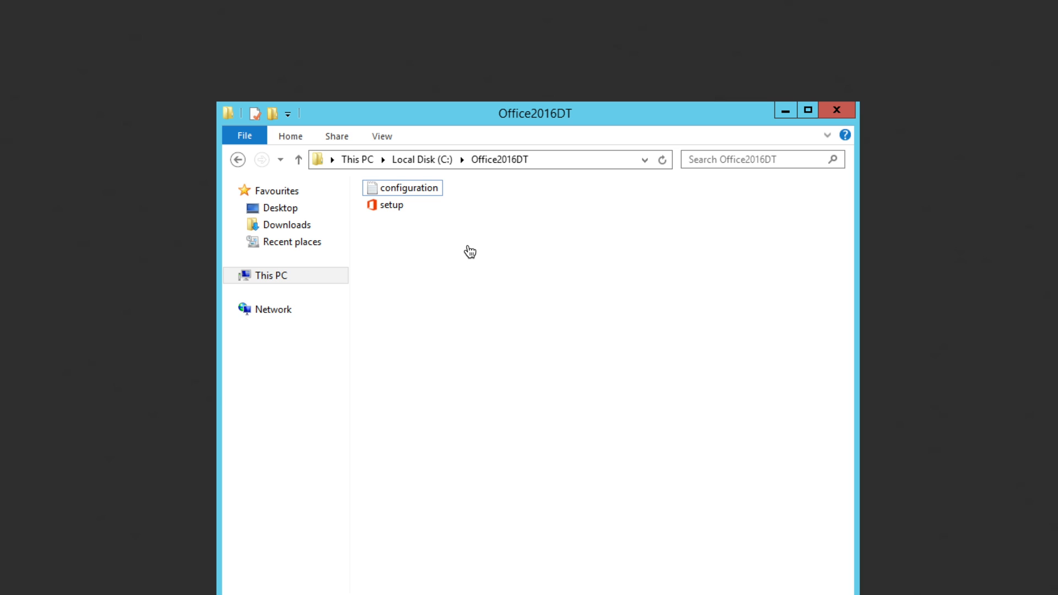
pyautogui.moveTo(430, 211)
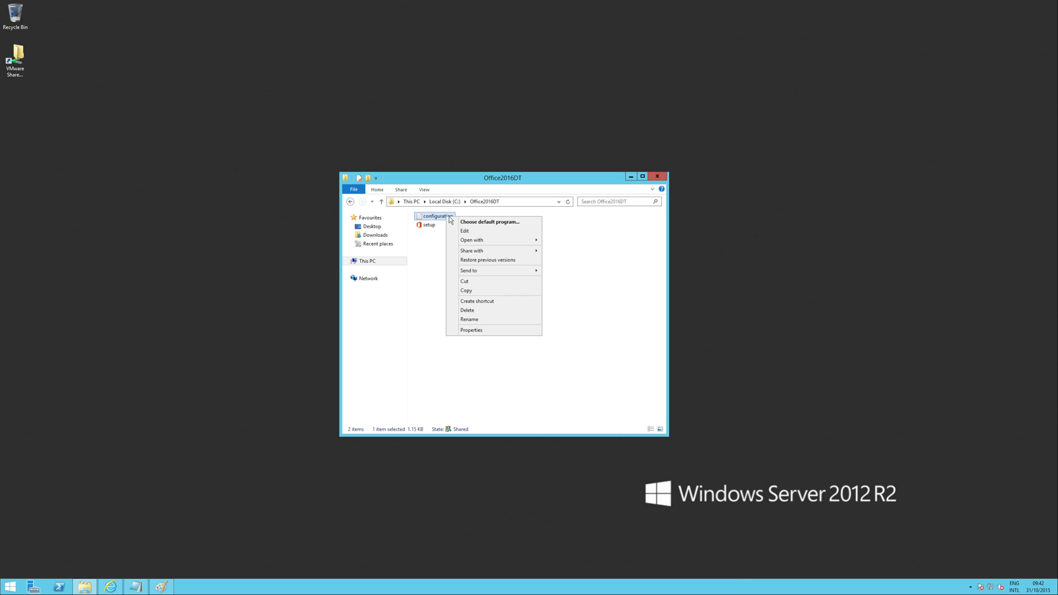
pyautogui.moveTo(472, 240)
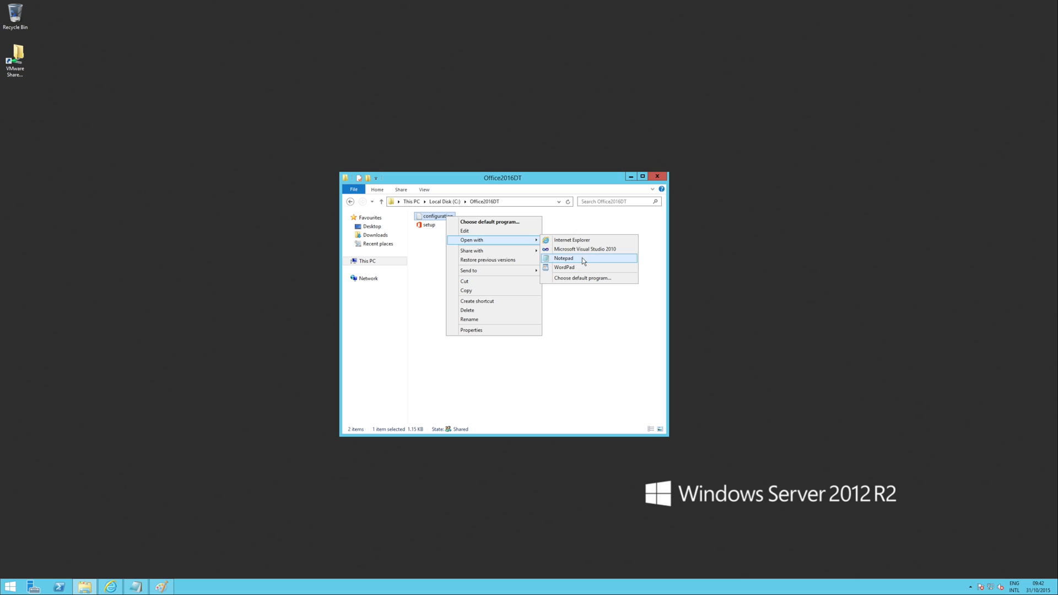
# Step: Open the configuration file from C:\Office2016DT in Notepad
pyautogui.click(563, 258)
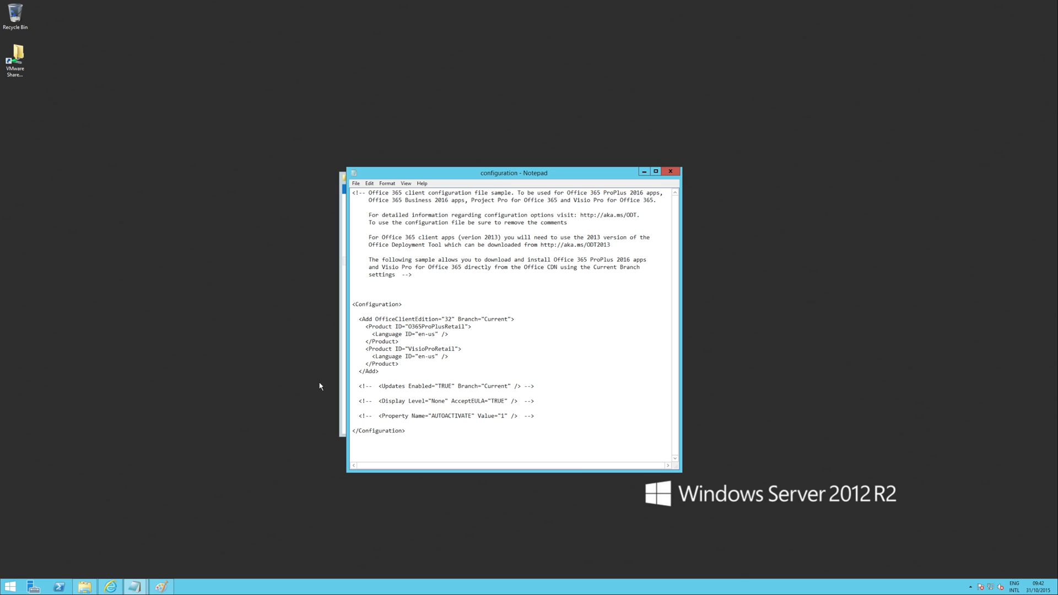
# Step: Bring the Paint screenshot of the Skype for Business product ID table into view
pyautogui.click(161, 586)
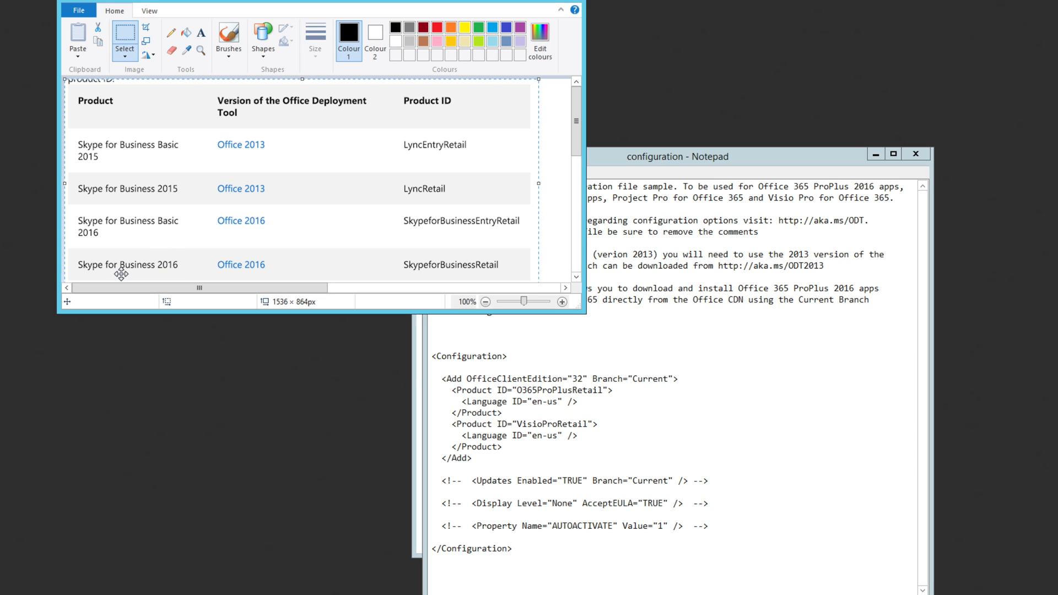
pyautogui.moveTo(184, 249)
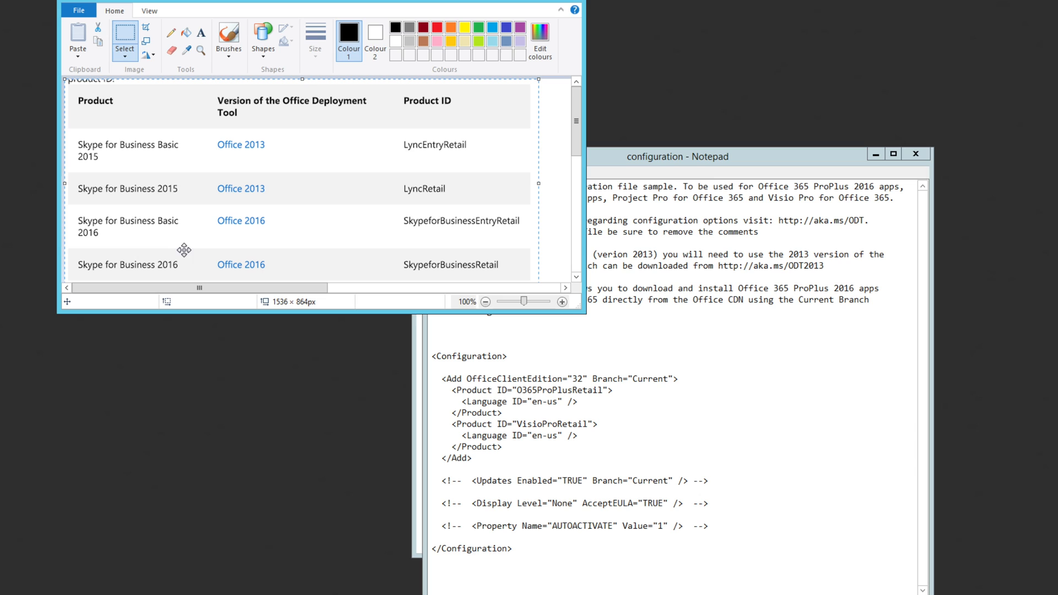
pyautogui.moveTo(116, 228)
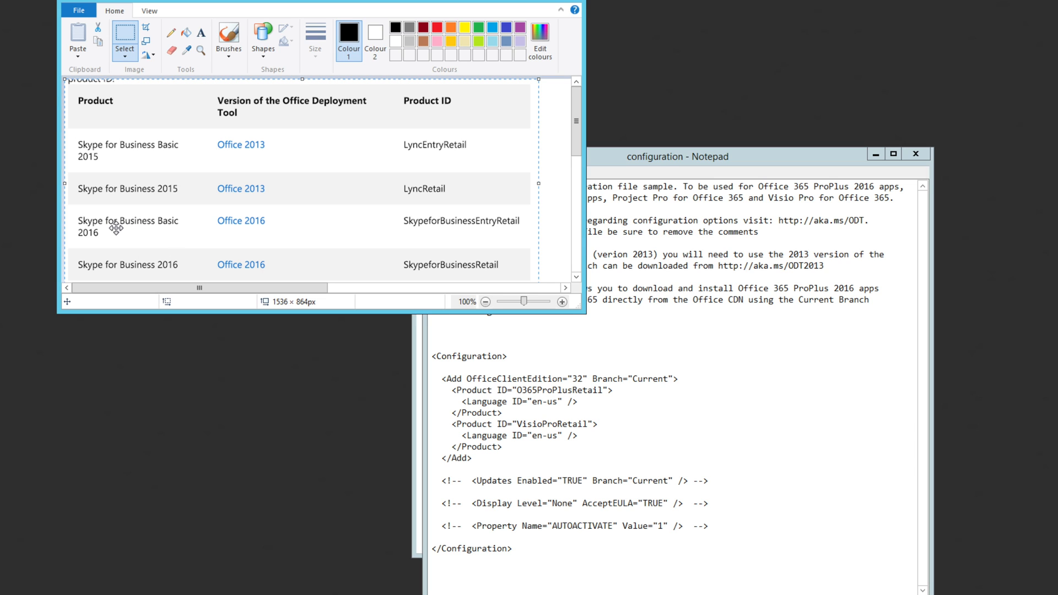
pyautogui.moveTo(390, 221)
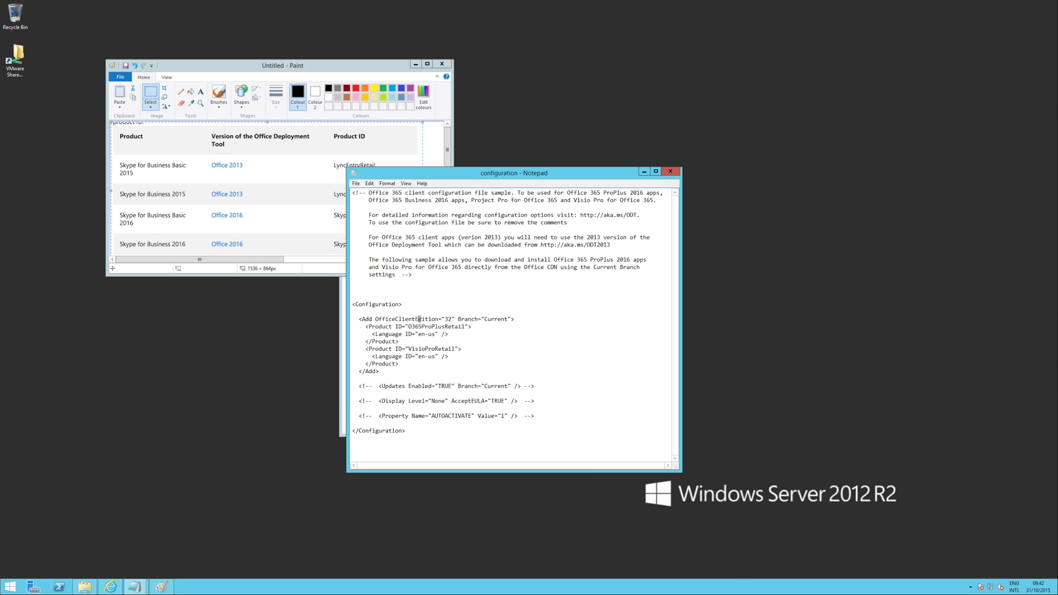
# Step: Replace the O365ProPlusRetail product ID with SkypeForBusinessEntryRetail
pyautogui.click(656, 171)
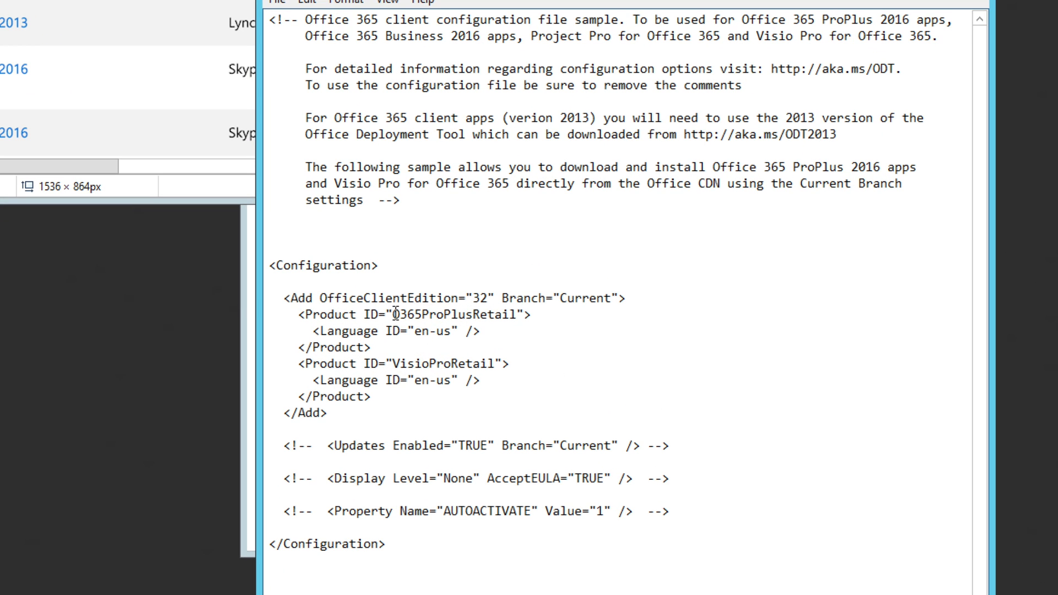
pyautogui.doubleClick(450, 314)
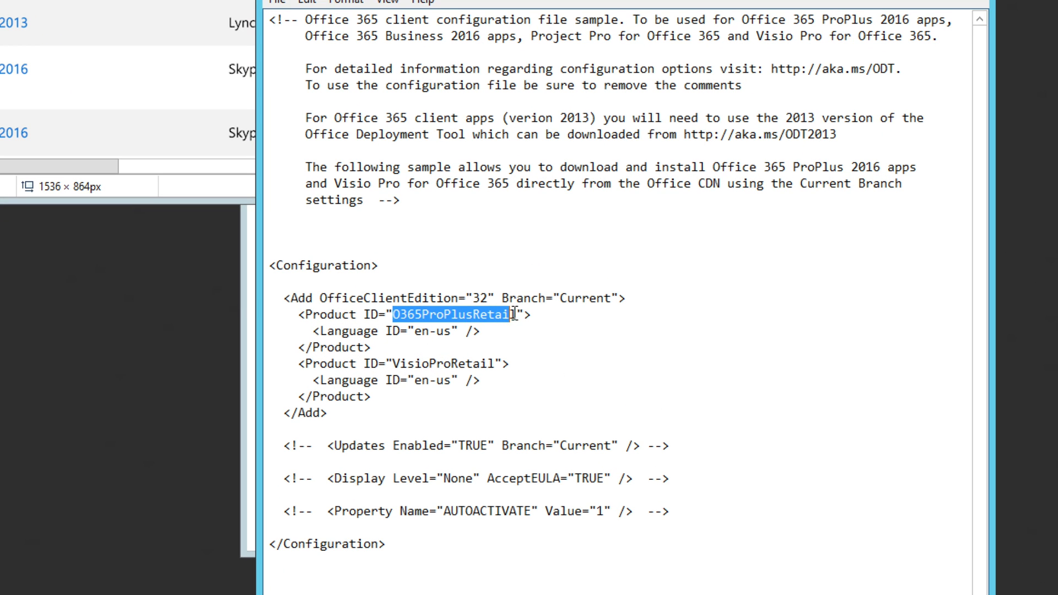
pyautogui.write('Skype')
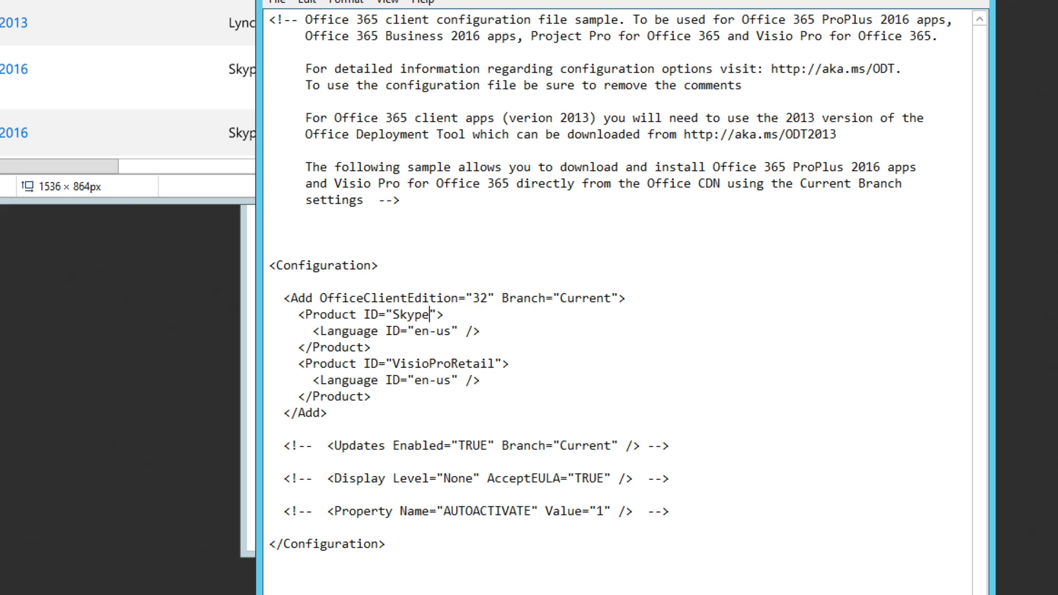
pyautogui.write('ForBusinessEntryRetail')
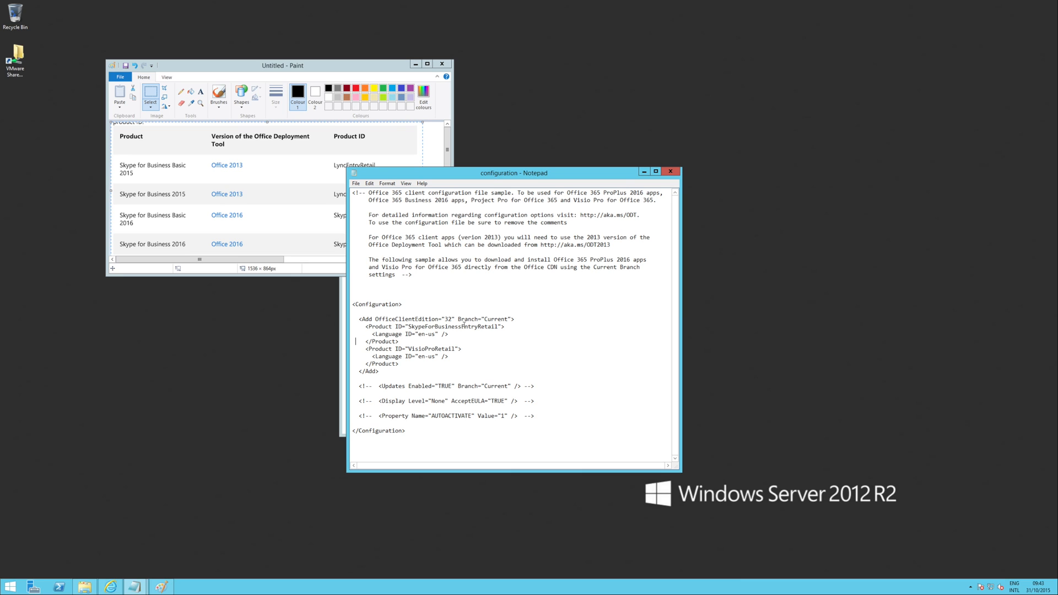
# Step: Delete the VisioProRetail product entry and close the configuration file
pyautogui.moveTo(361, 349); pyautogui.dragTo(448, 357)
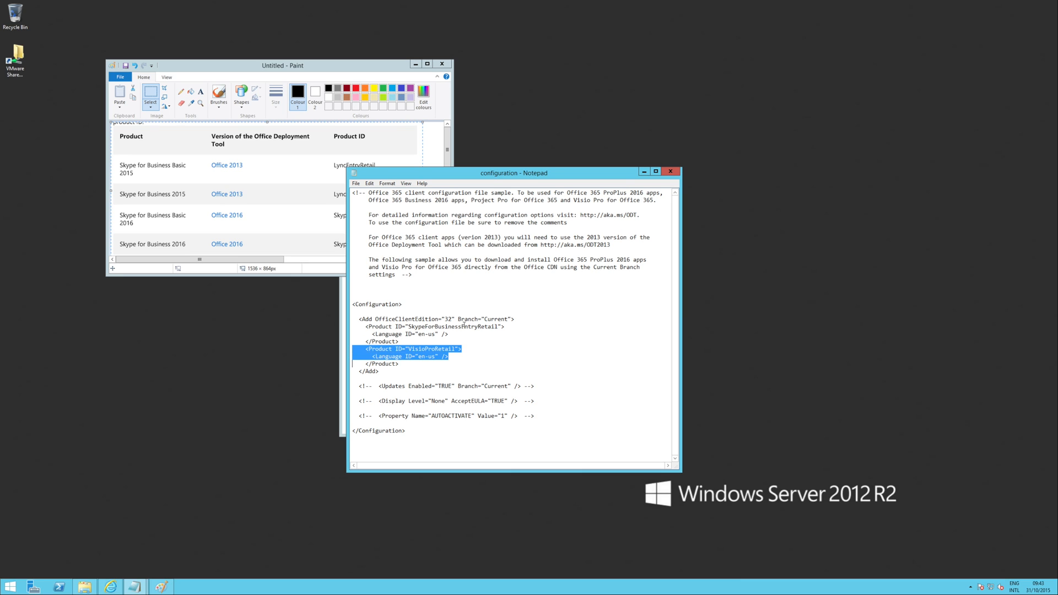
pyautogui.press('Delete')
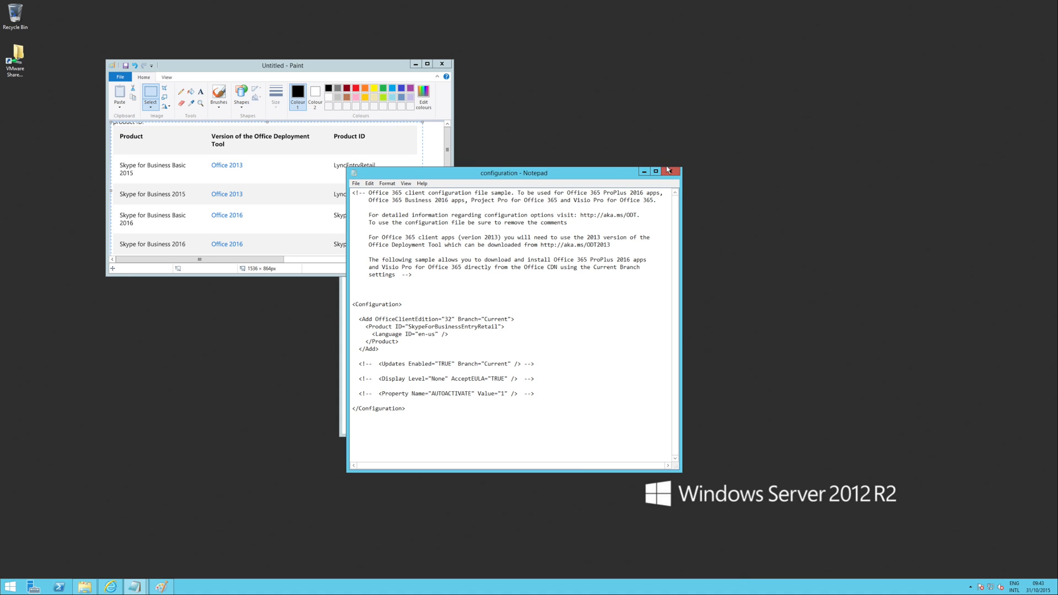
pyautogui.click(670, 173)
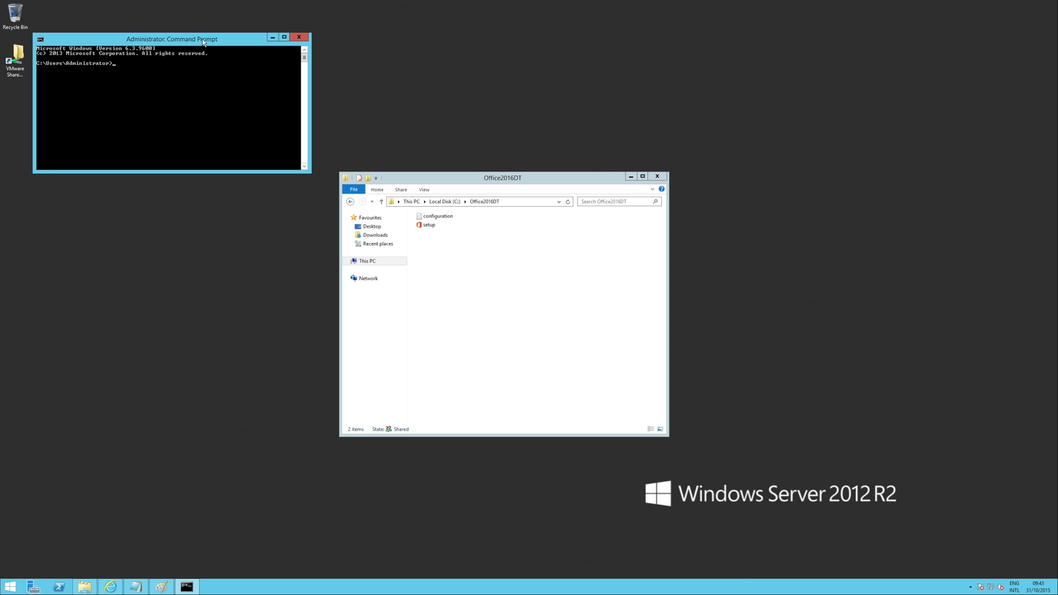
# Step: Change the Command Prompt directory to C:\office2016dt
pyautogui.moveTo(171, 39); pyautogui.dragTo(526, 252)
pyautogui.write('cd')
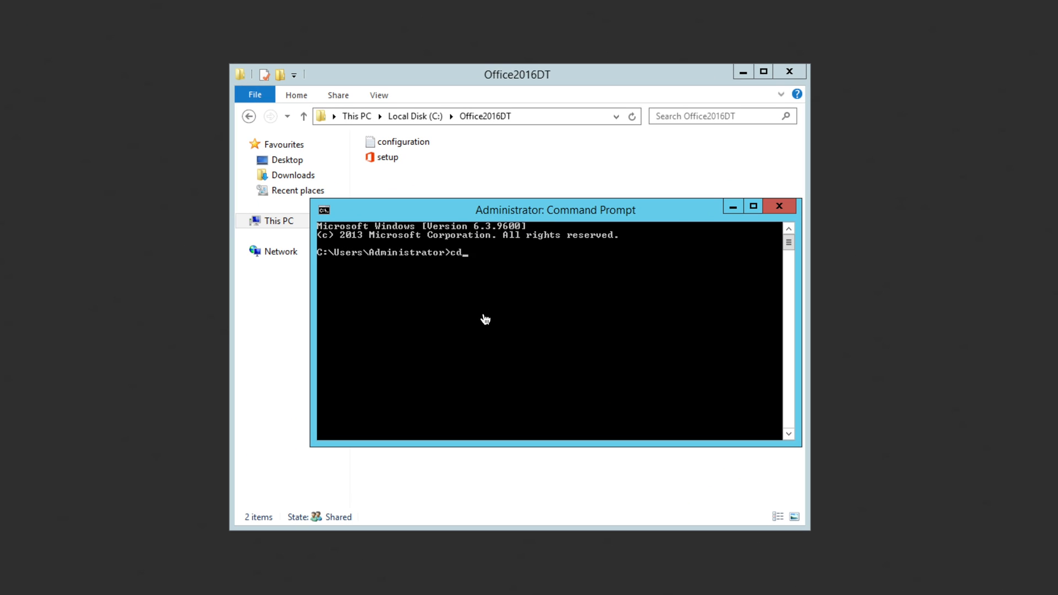
pyautogui.write('\\office20')
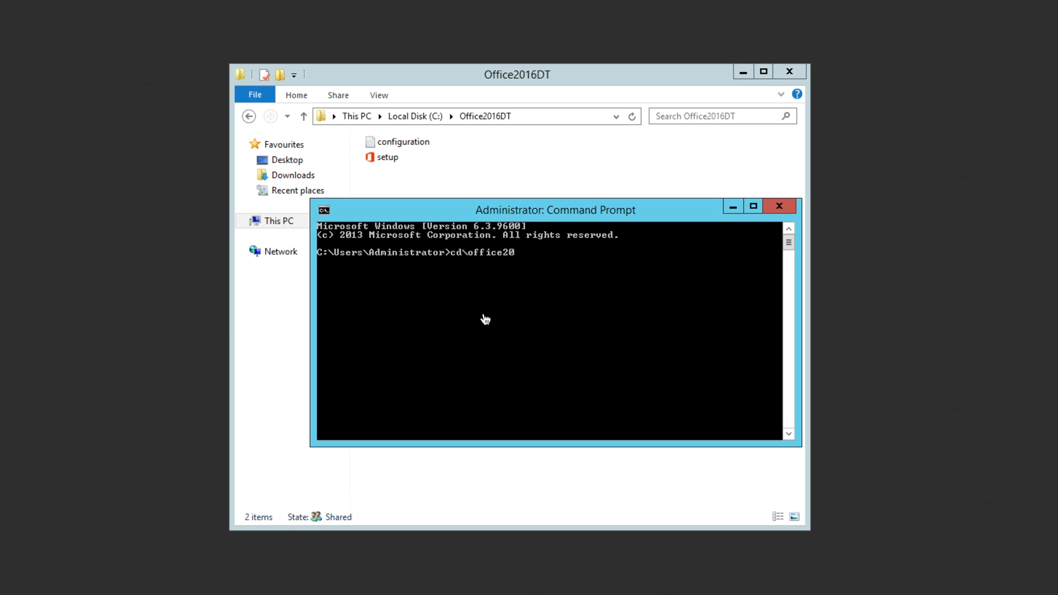
pyautogui.write('16dt')
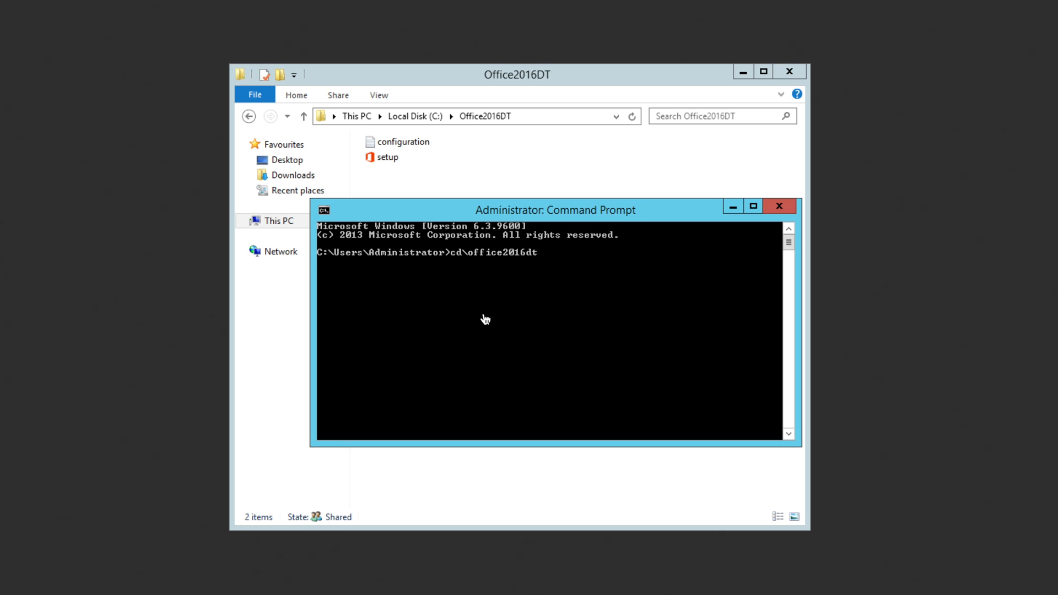
# Step: Run setup /download configuration.xml to download the Office files
pyautogui.write('setup')
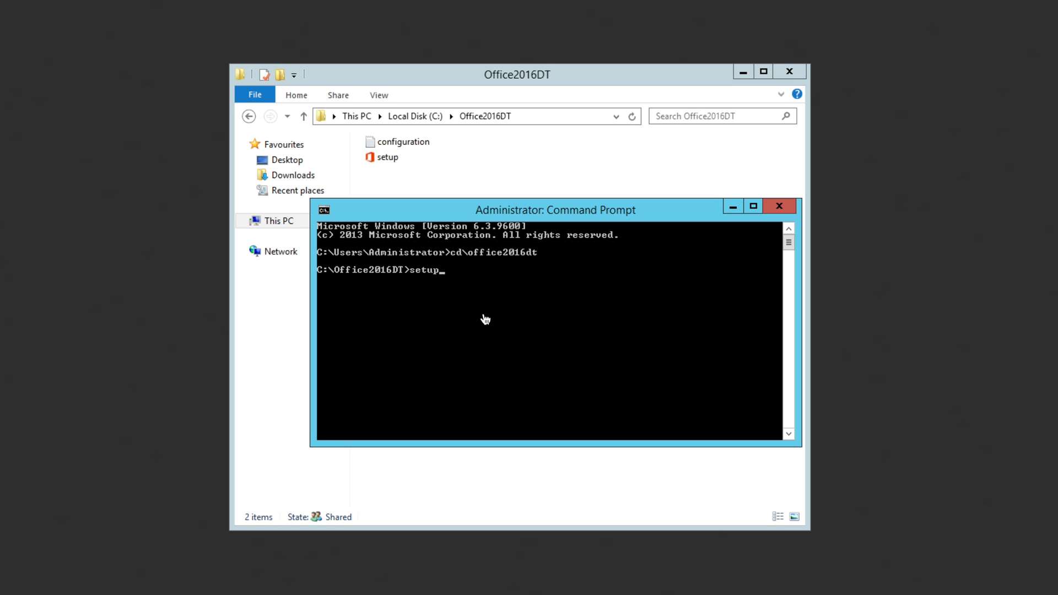
pyautogui.write('/download configur')
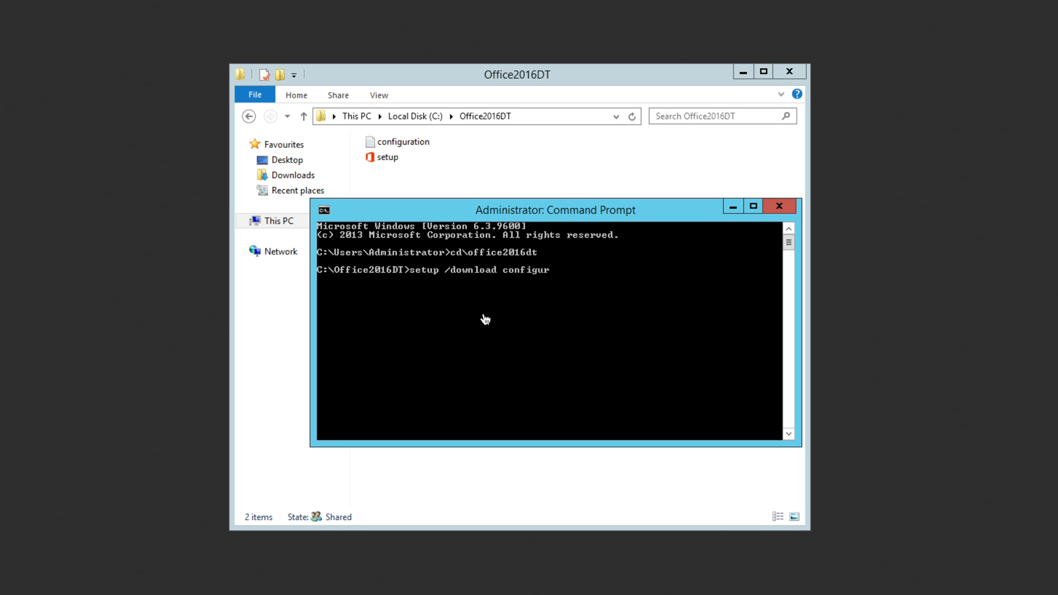
pyautogui.write('ation.xml')
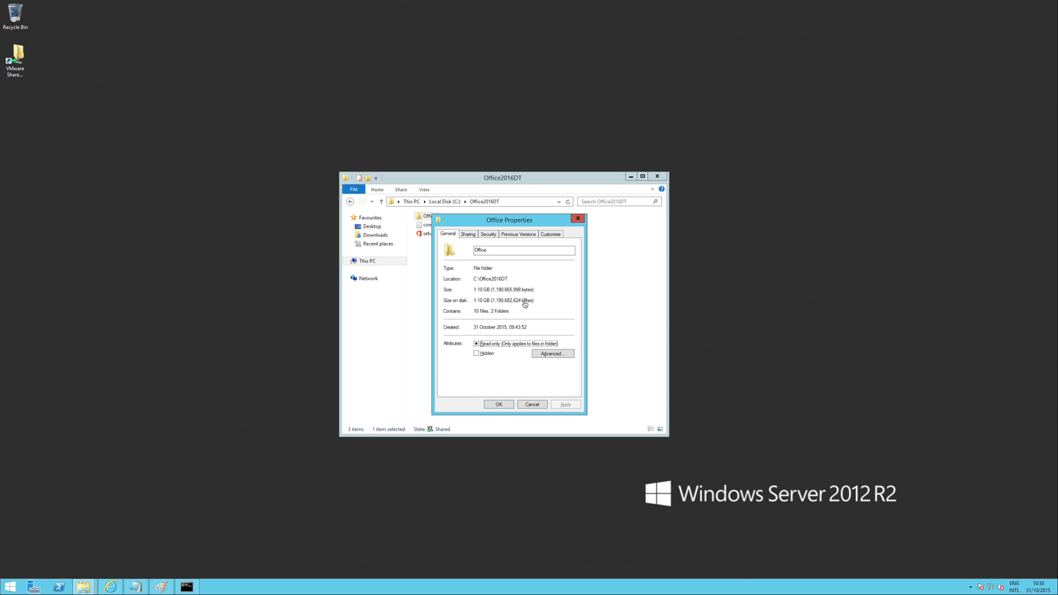
# Step: Verify in Advanced Sharing that Office2016DT is shared as Office2016DT, then minimize Explorer
pyautogui.click(532, 404)
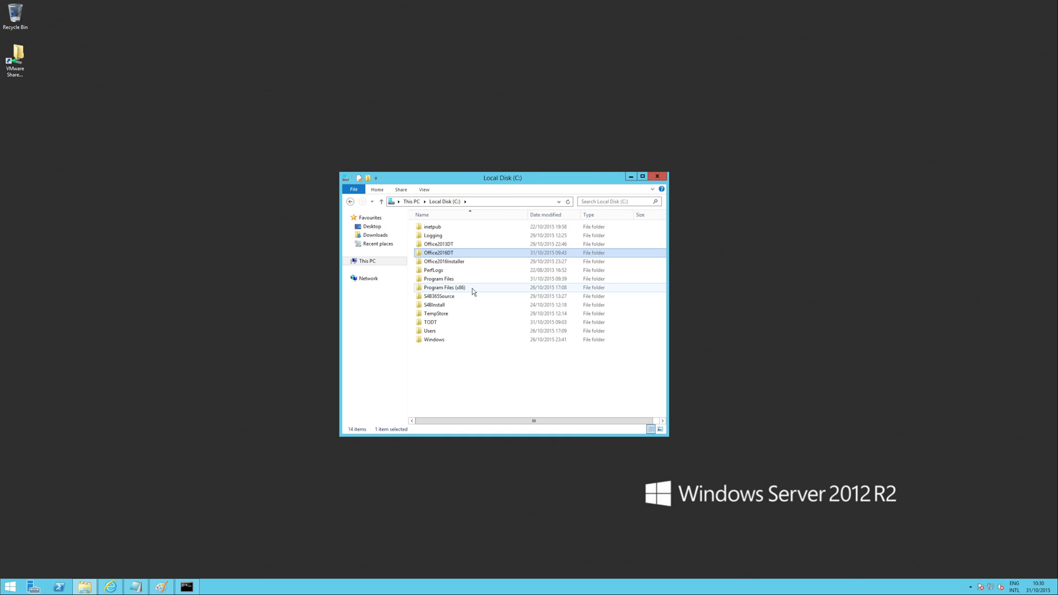
pyautogui.rightClick(438, 253)
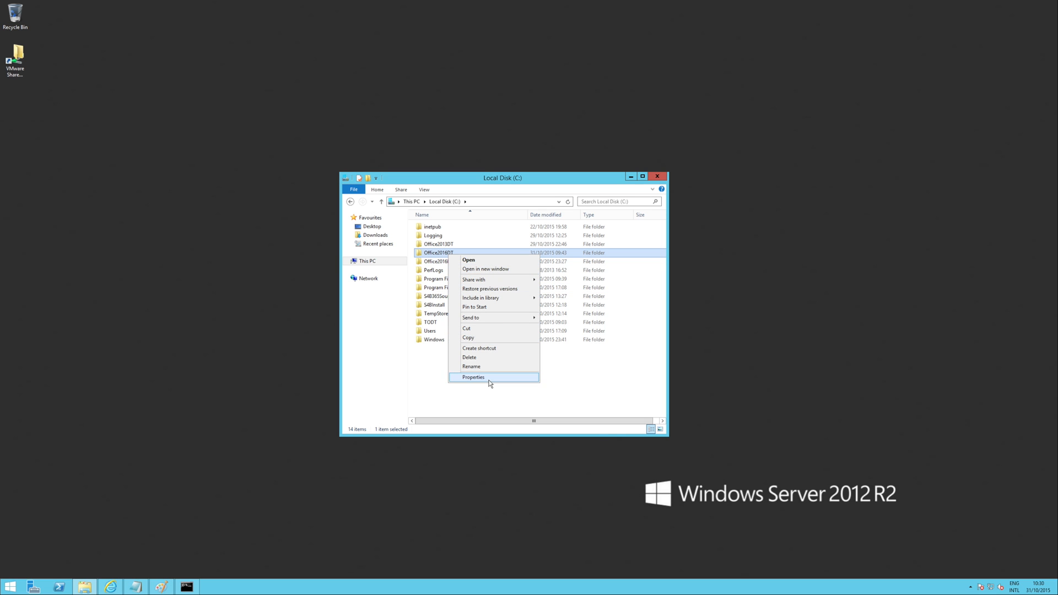
pyautogui.click(473, 377)
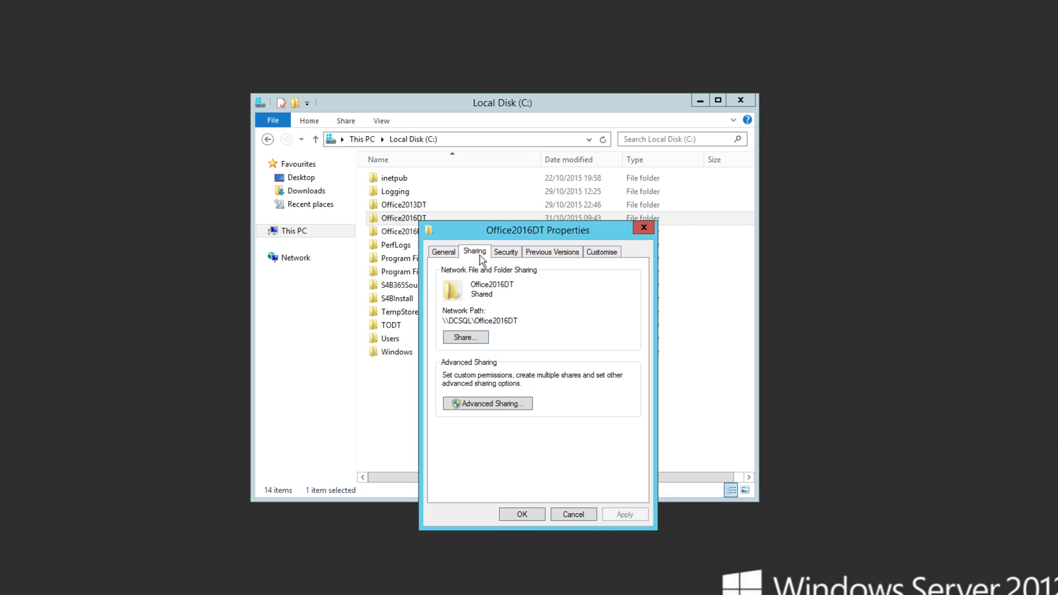
pyautogui.click(487, 403)
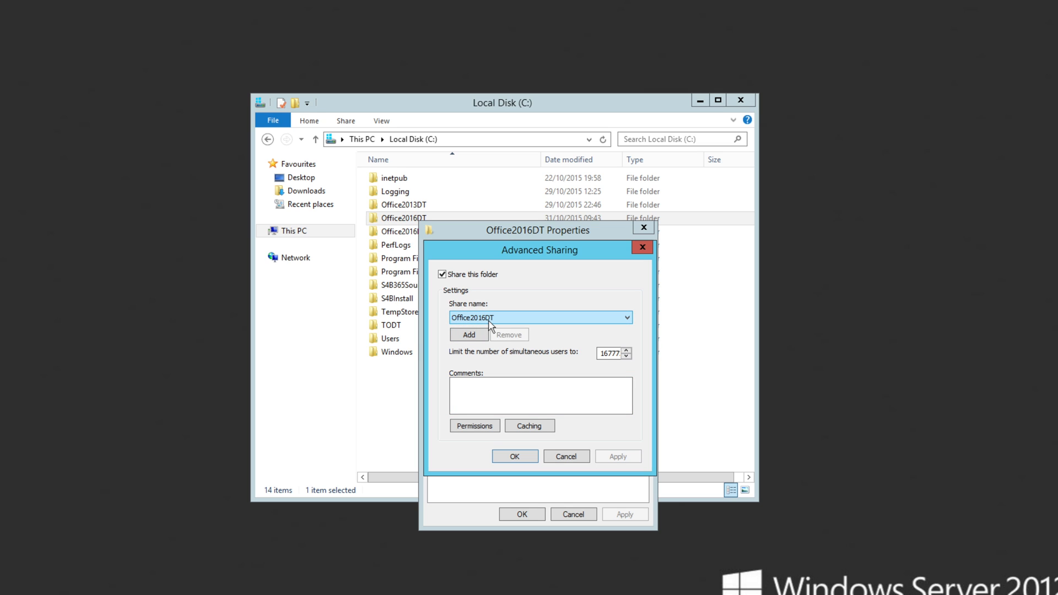
pyautogui.click(474, 426)
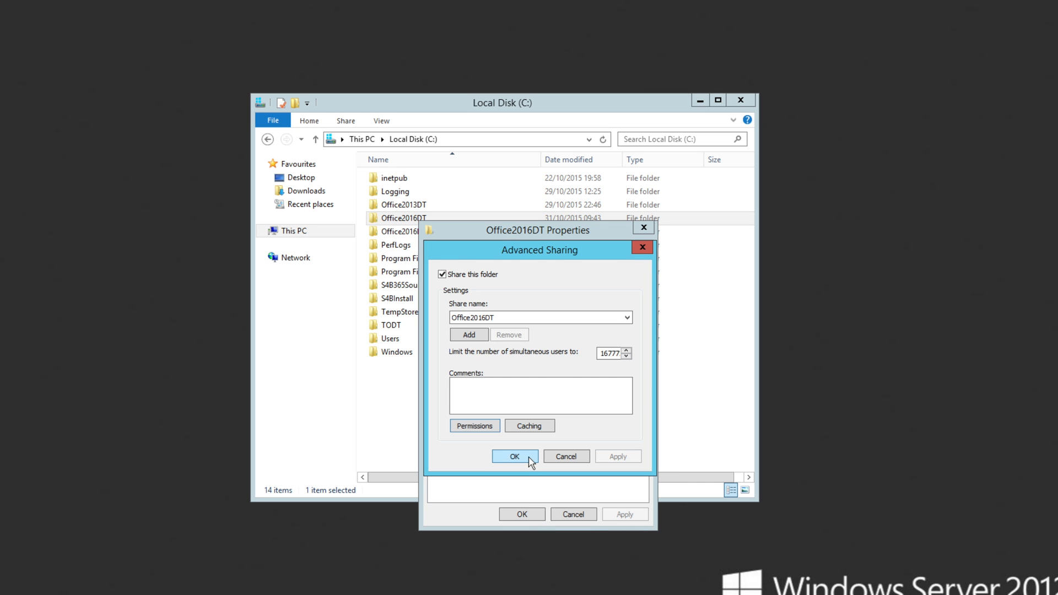
pyautogui.click(514, 457)
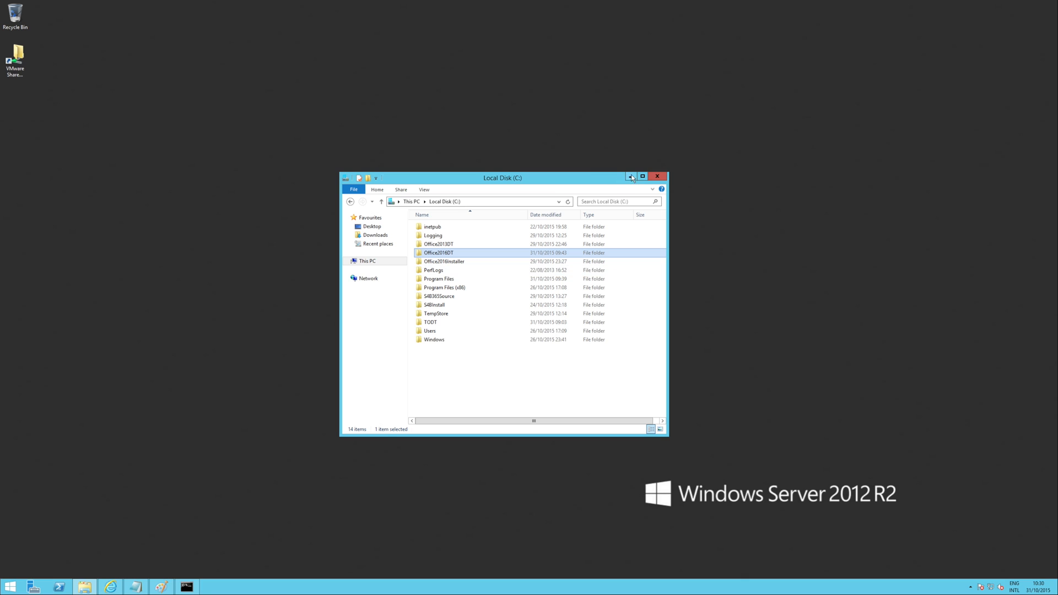
pyautogui.click(631, 176)
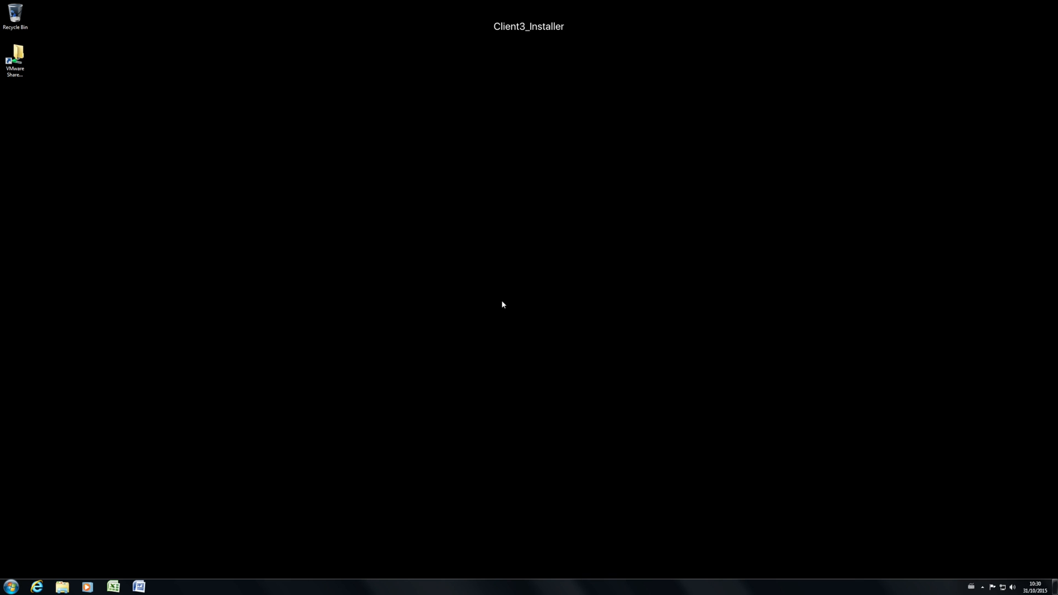
pyautogui.moveTo(499, 324)
pyautogui.write('net')
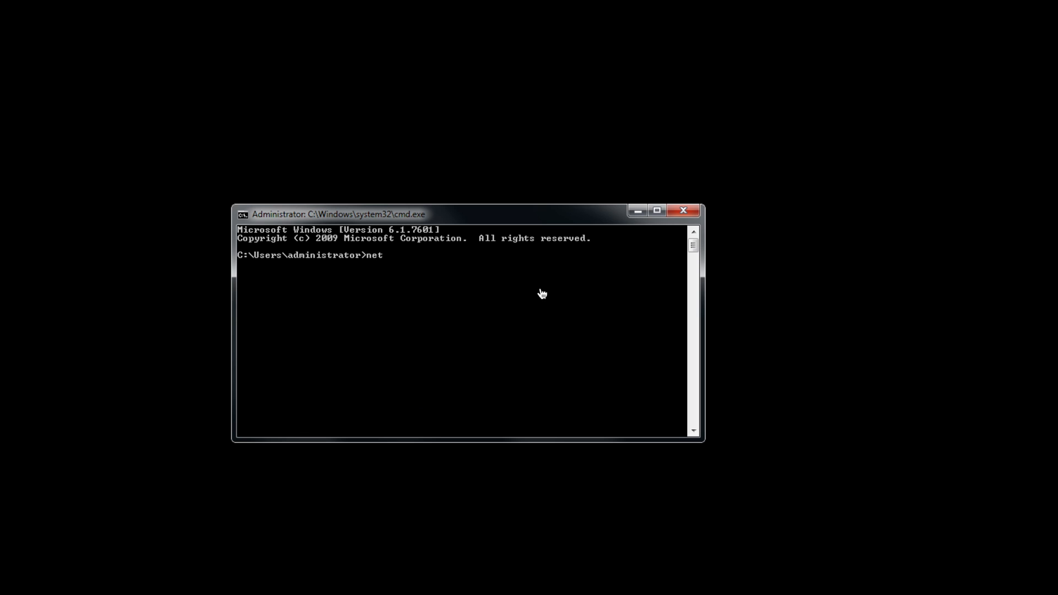
# Step: Map \\dcsql\office2016dt as drive J: and list its contents
pyautogui.write('use J')
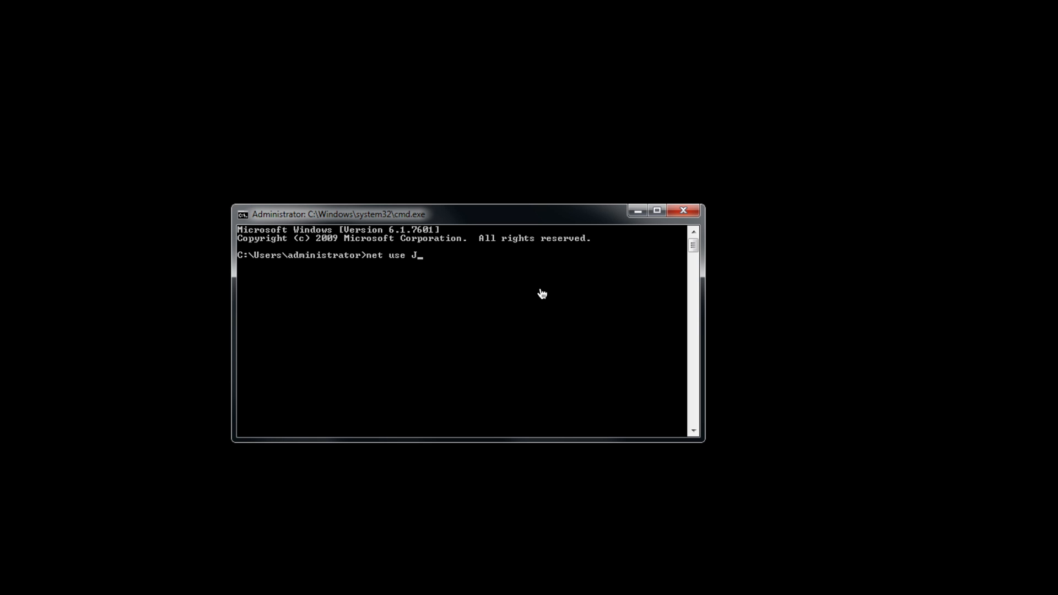
pyautogui.write(': \\\\dcsql')
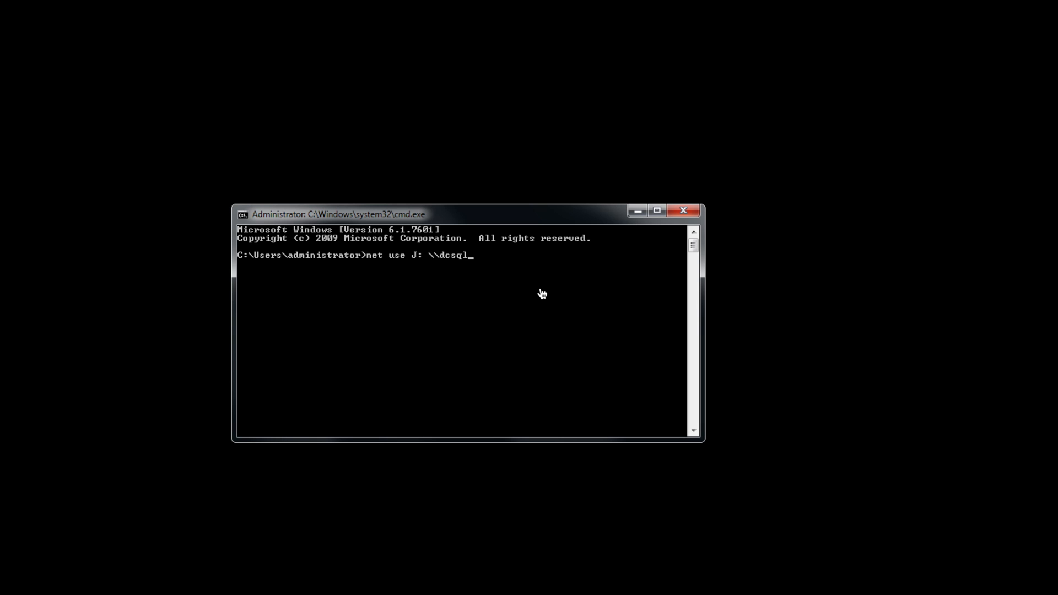
pyautogui.write('\\office2')
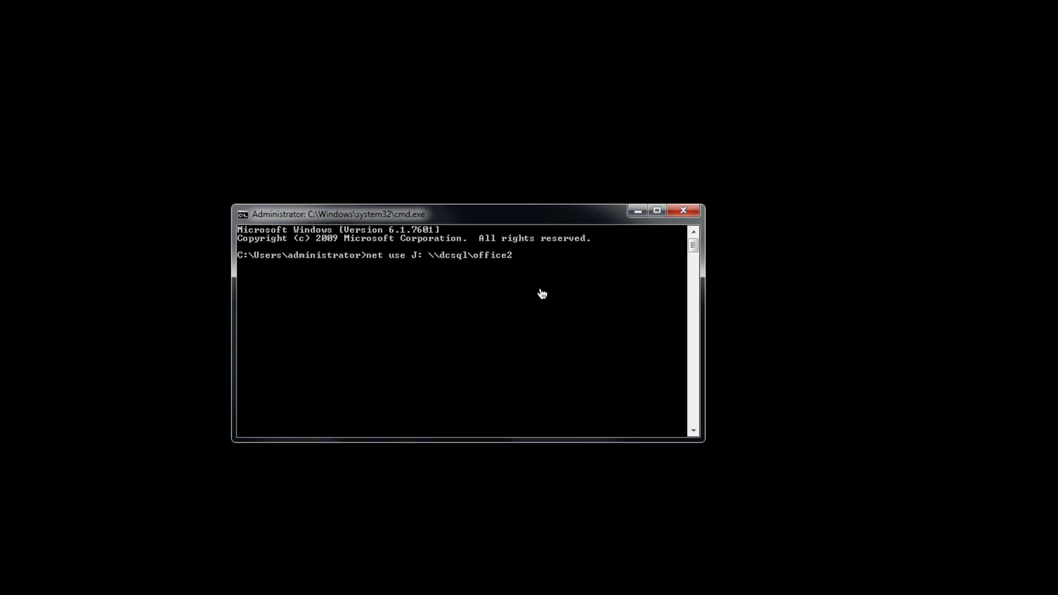
pyautogui.write('dir')
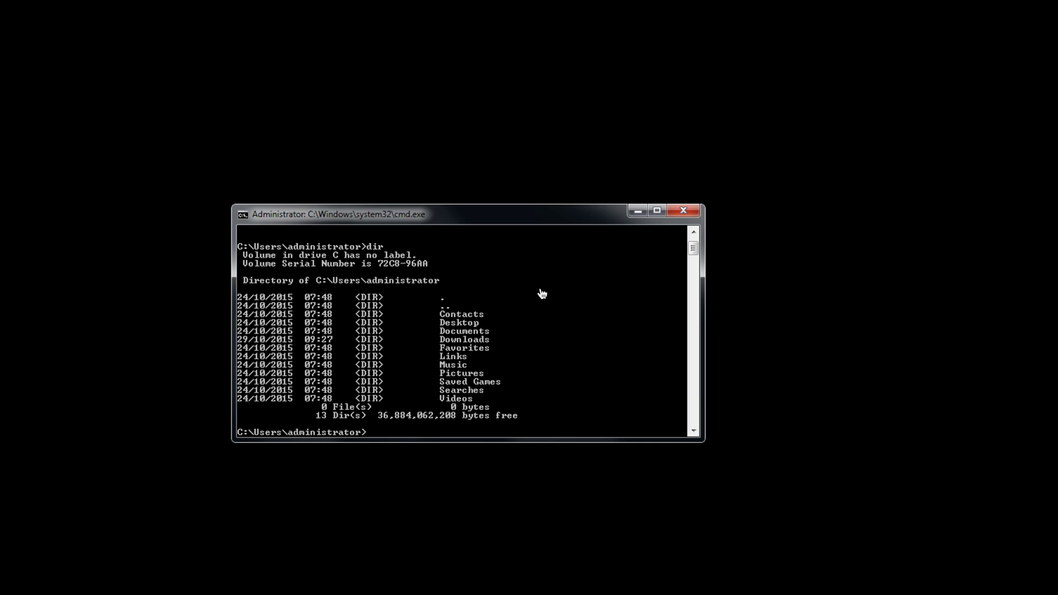
pyautogui.write('j:')
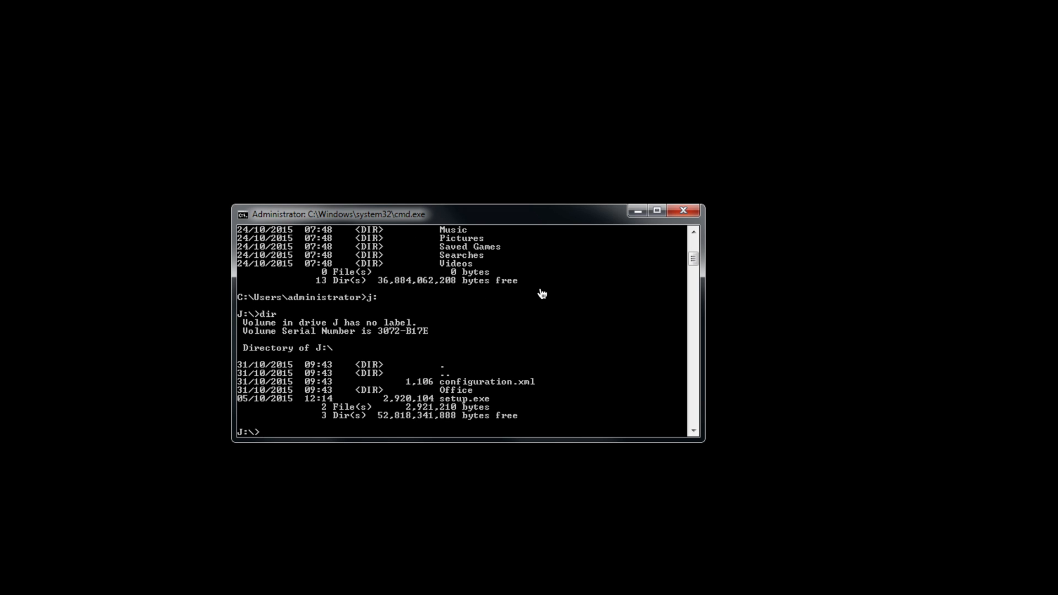
# Step: Run setup /configure configuration.xml from drive J: to install Office
pyautogui.write('setup /')
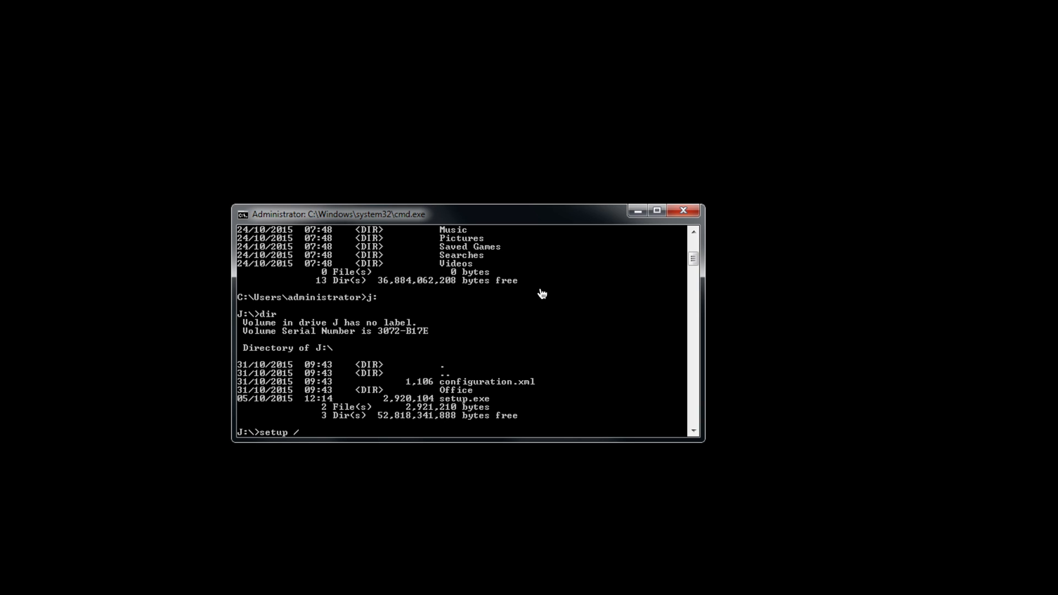
pyautogui.write('confiure')
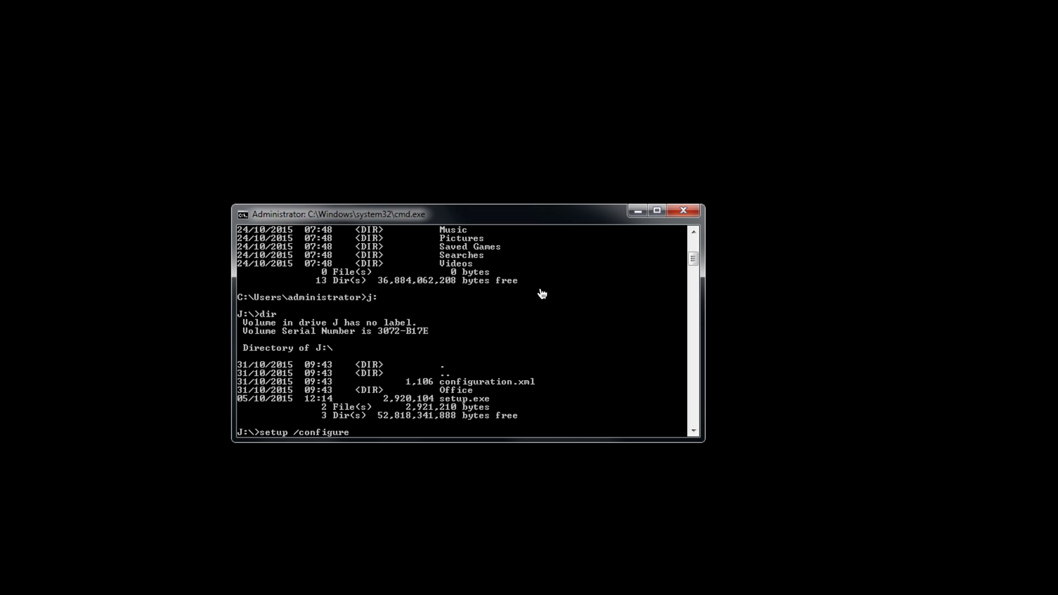
pyautogui.write('configurat')
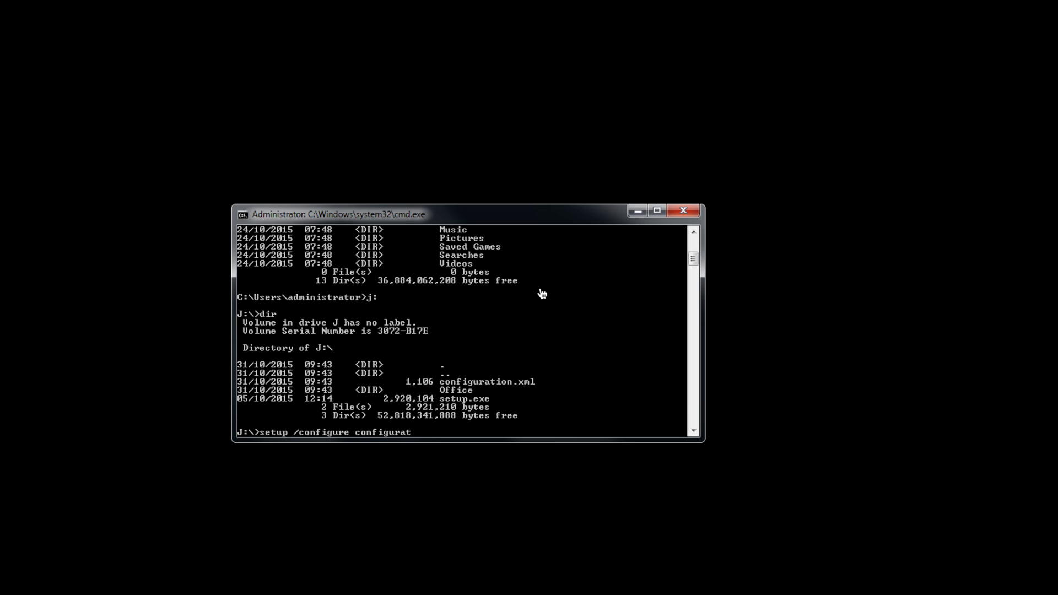
pyautogui.write('ion.xml')
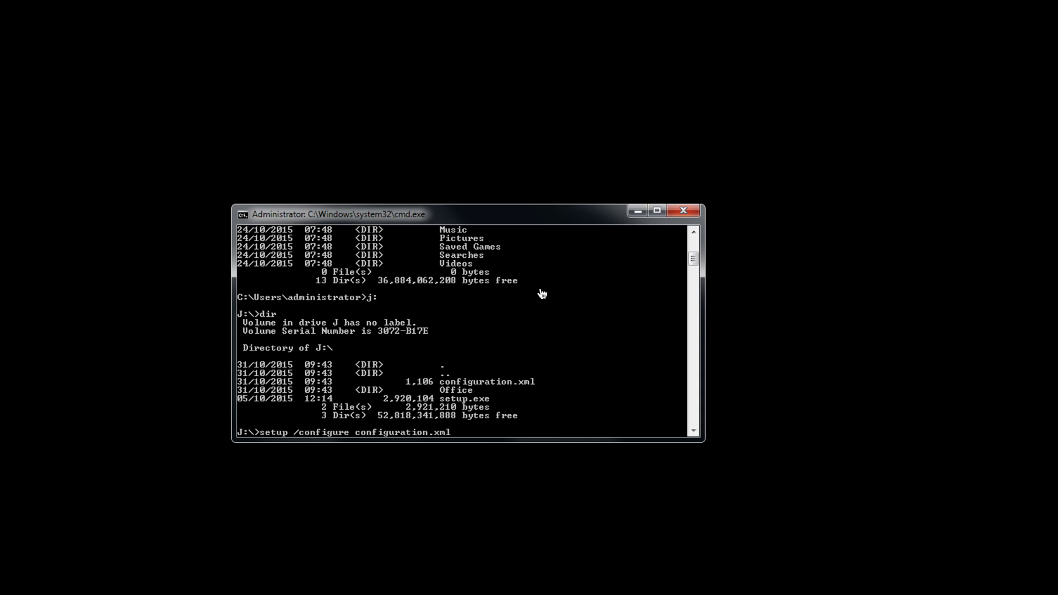
pyautogui.press('Enter')
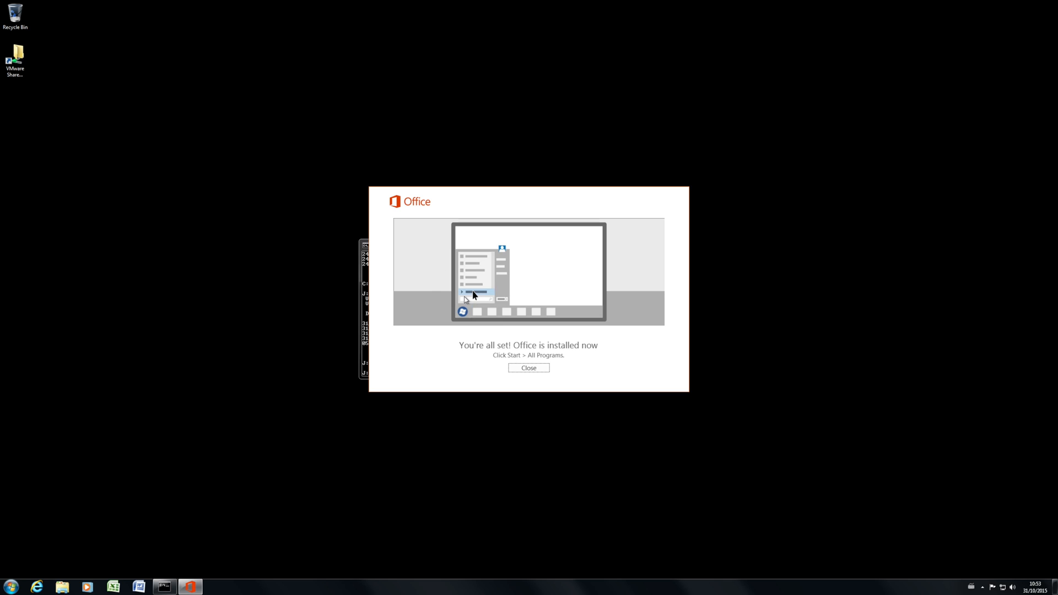
# Step: Dismiss 'Office is installed now', accept the license agreement and launch Skype for Business
pyautogui.click(529, 367)
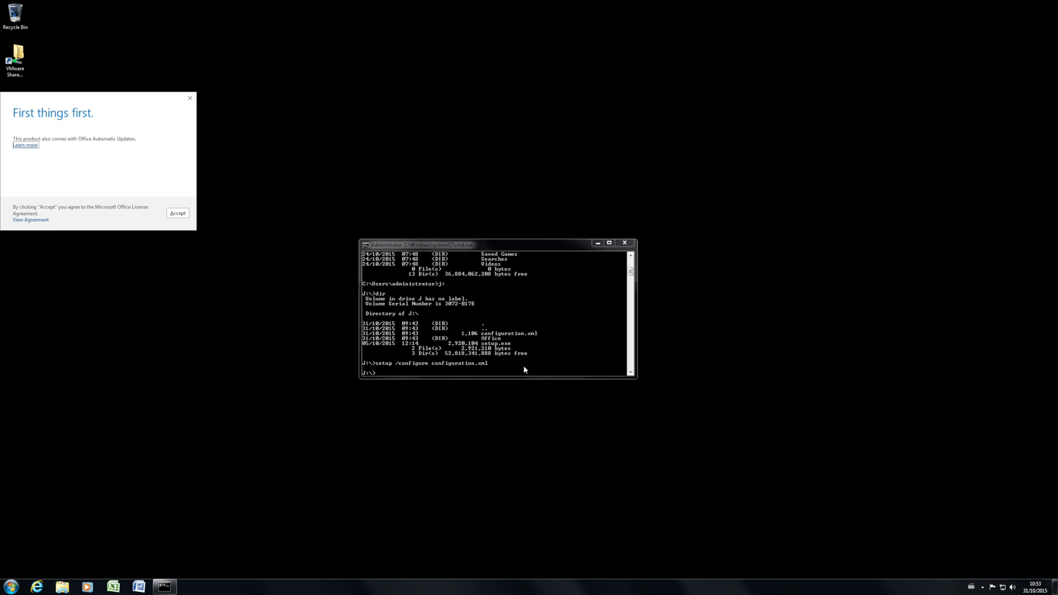
pyautogui.click(177, 212)
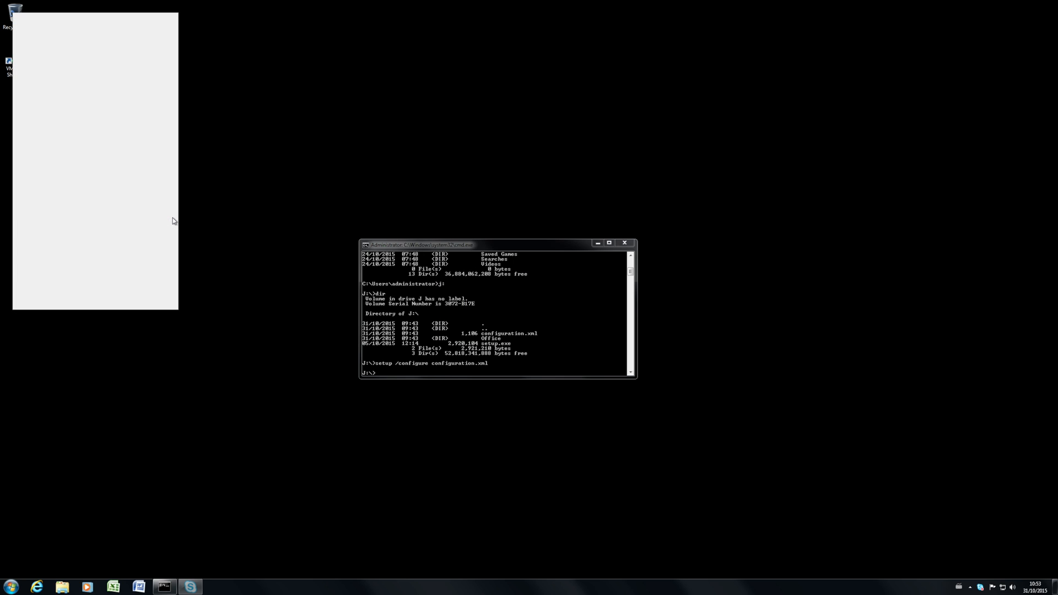
pyautogui.click(190, 587)
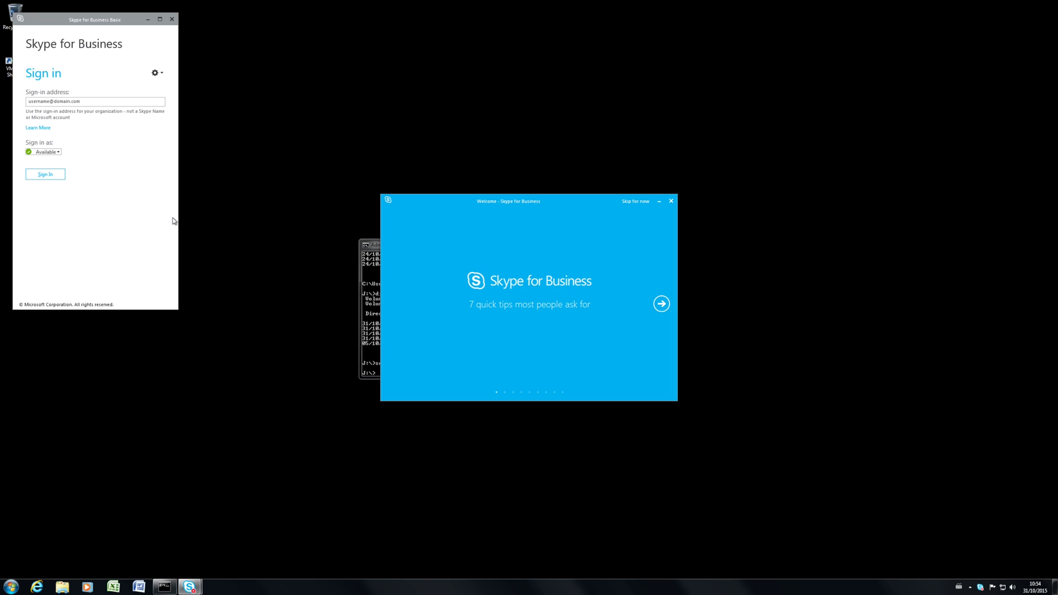
pyautogui.moveTo(237, 349)
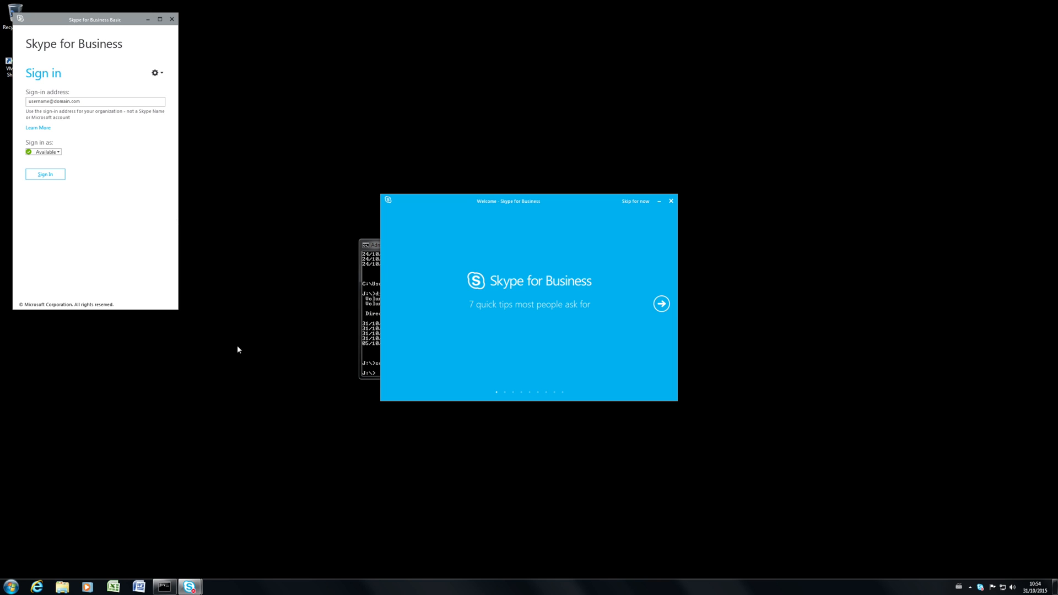